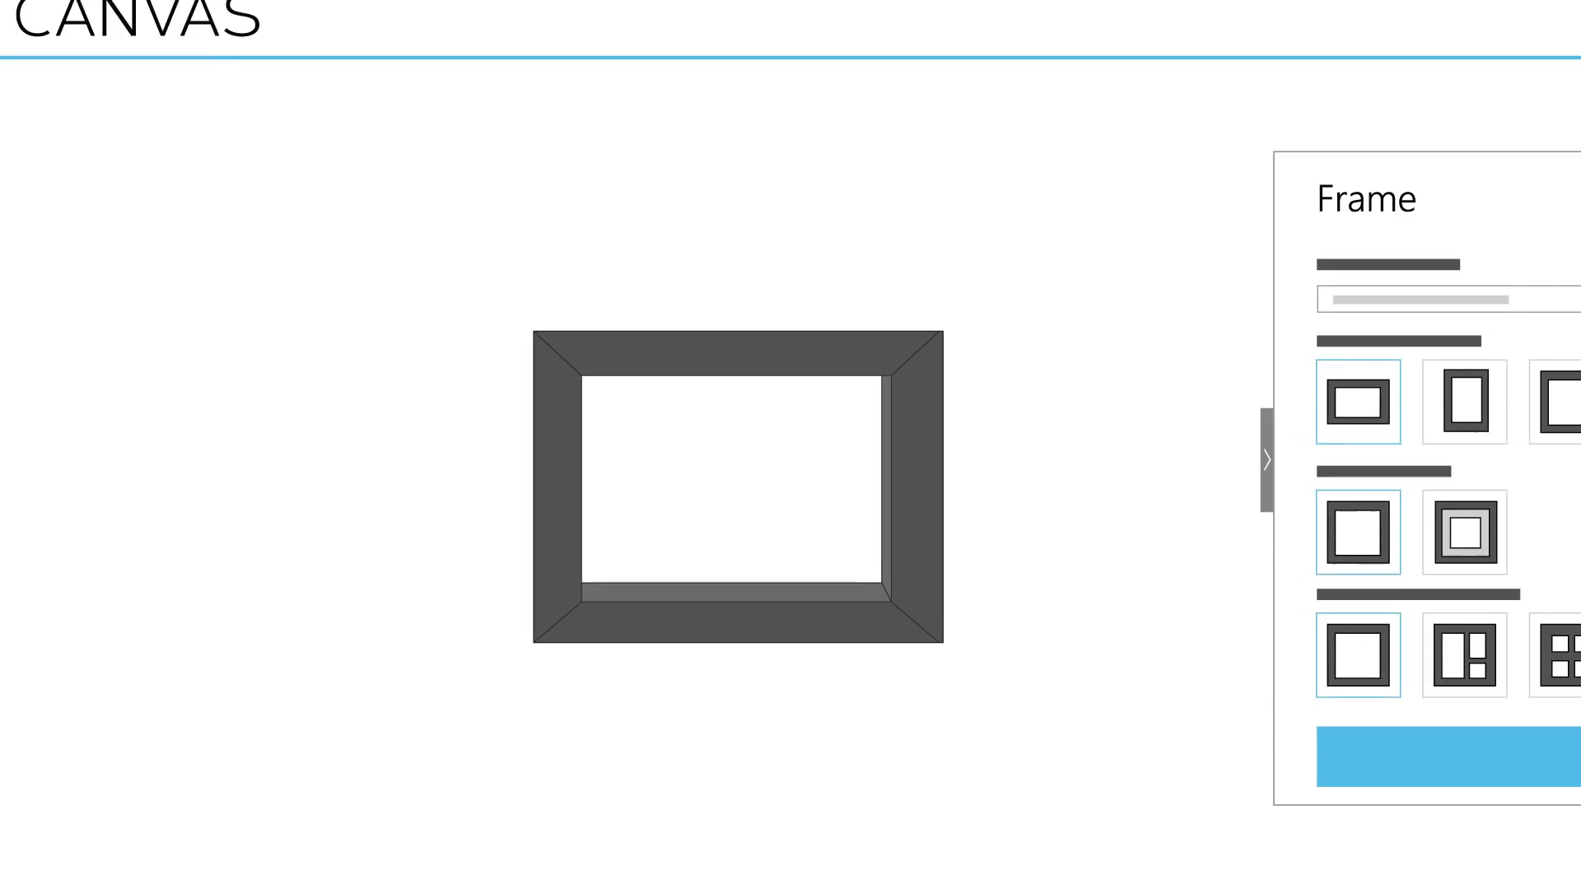
Step: Switch from the picture frame model to the red-finned rocket model
click(1510, 405)
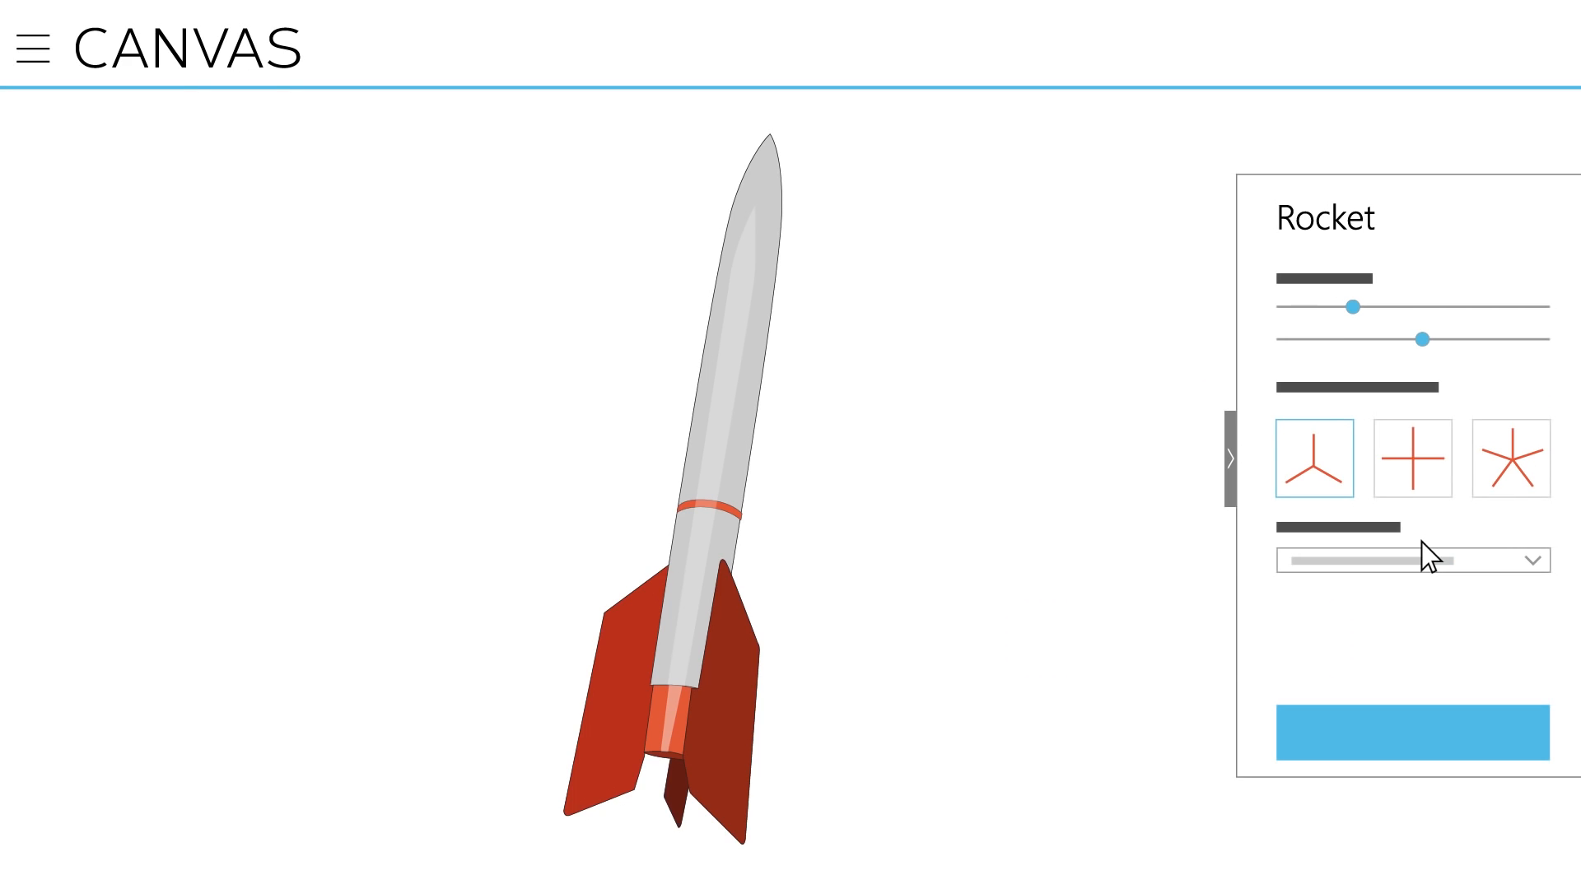
click(1412, 458)
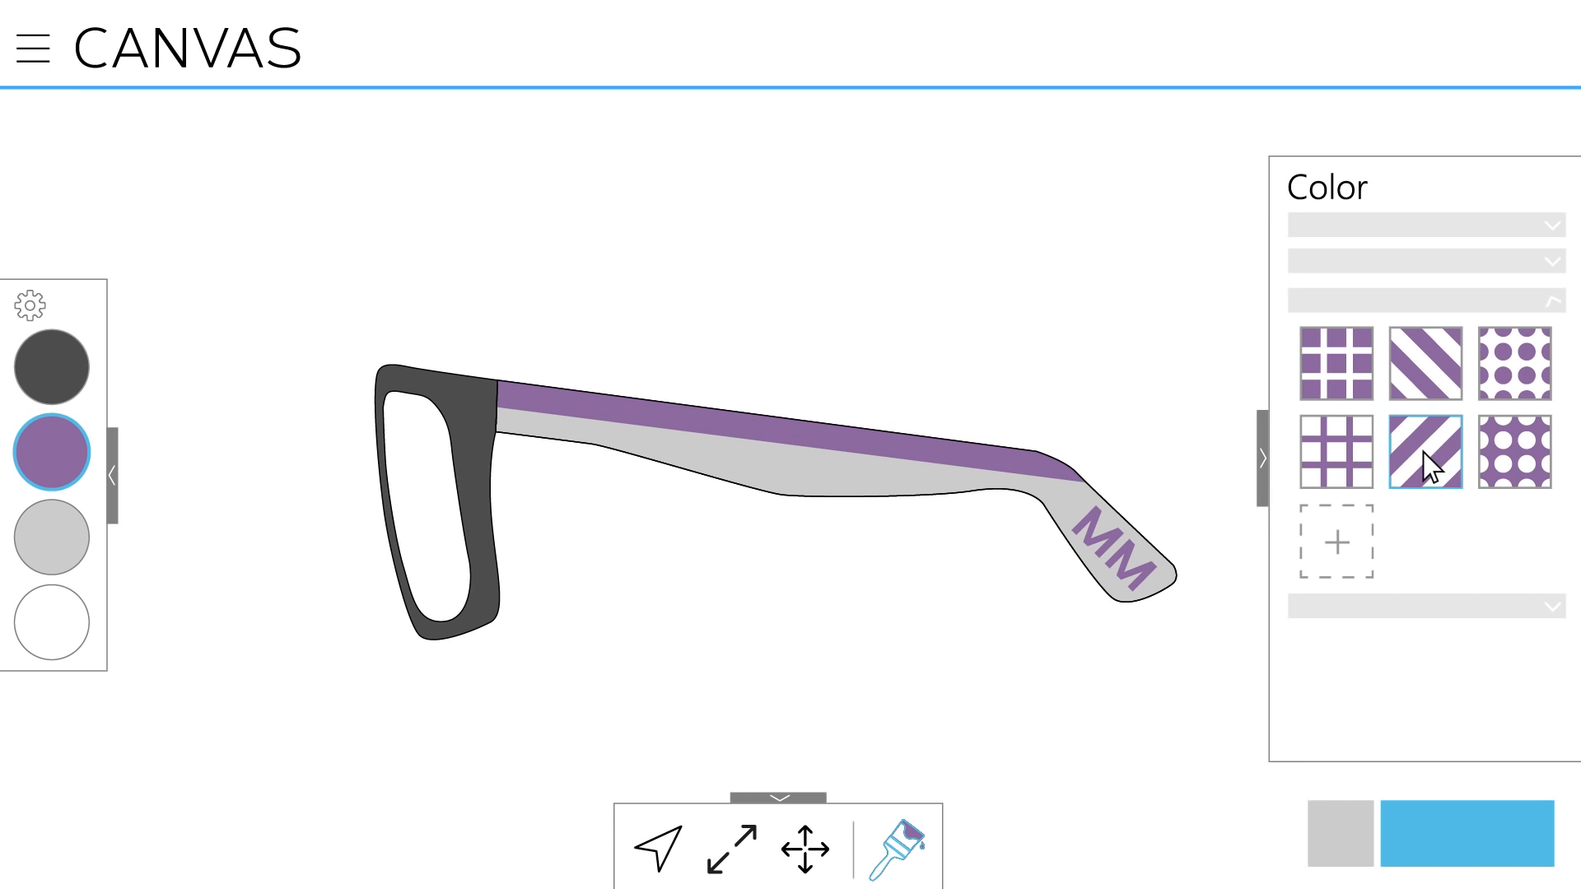
Step: Paint the temple's purple band with the purple-and-white diagonal stripe swatch
click(1425, 452)
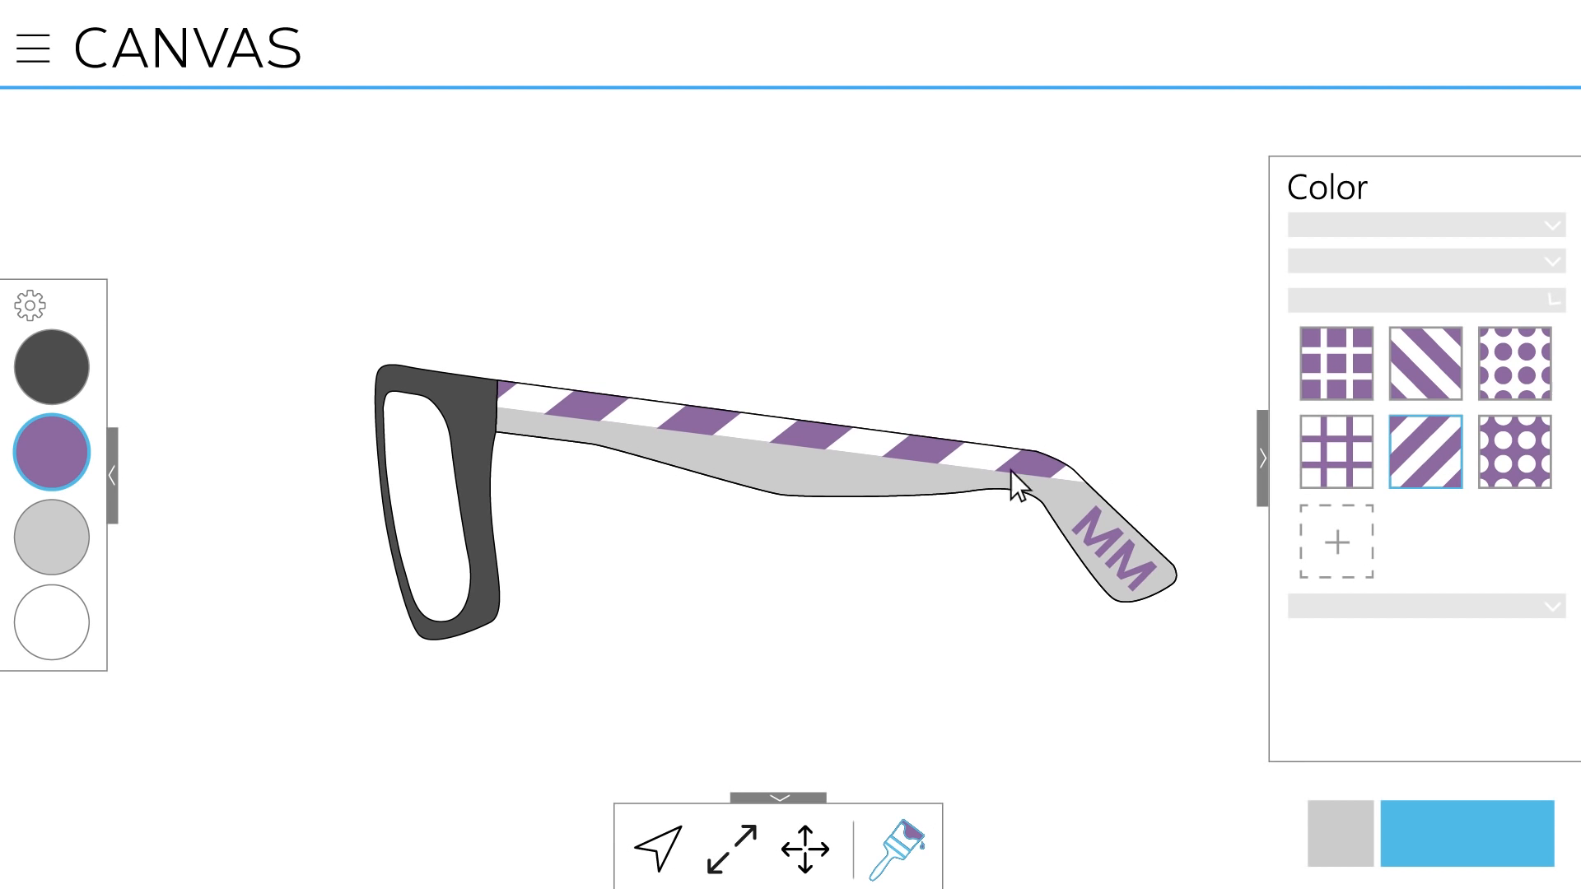